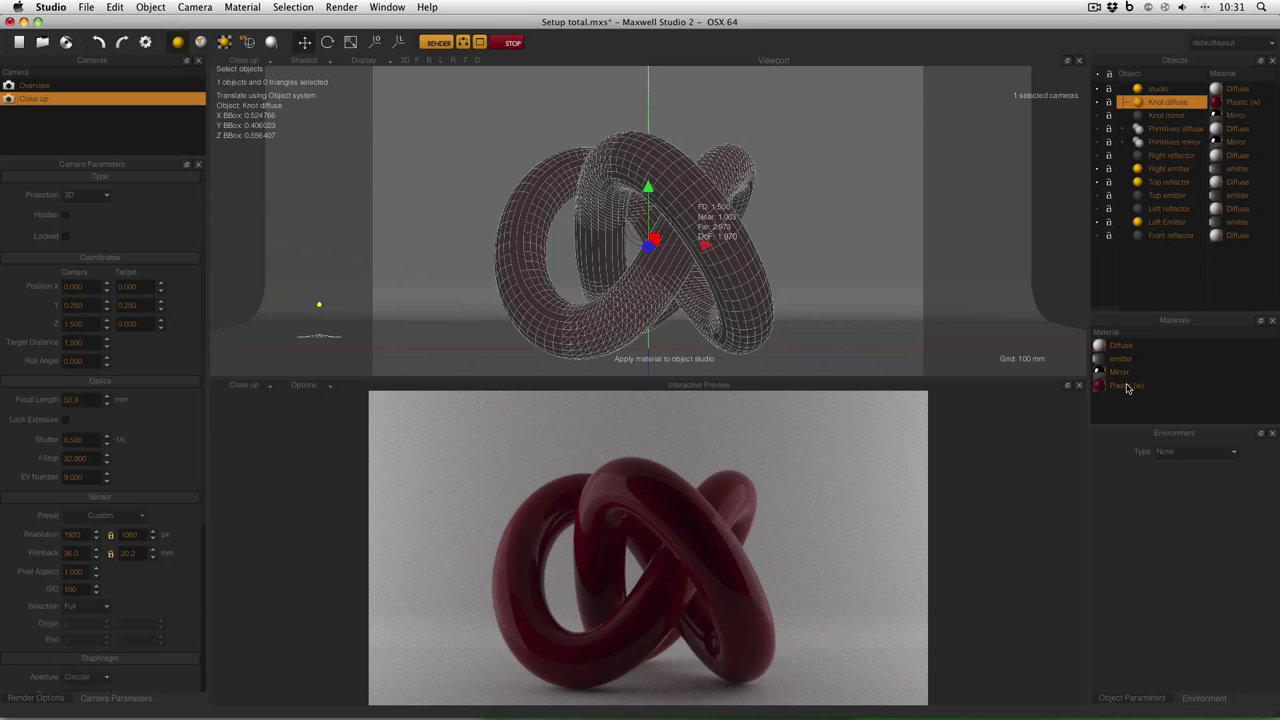
# - Open the Plastic material in the Material Editor and select its BSDF layer
pyautogui.doubleClick(1128, 384)
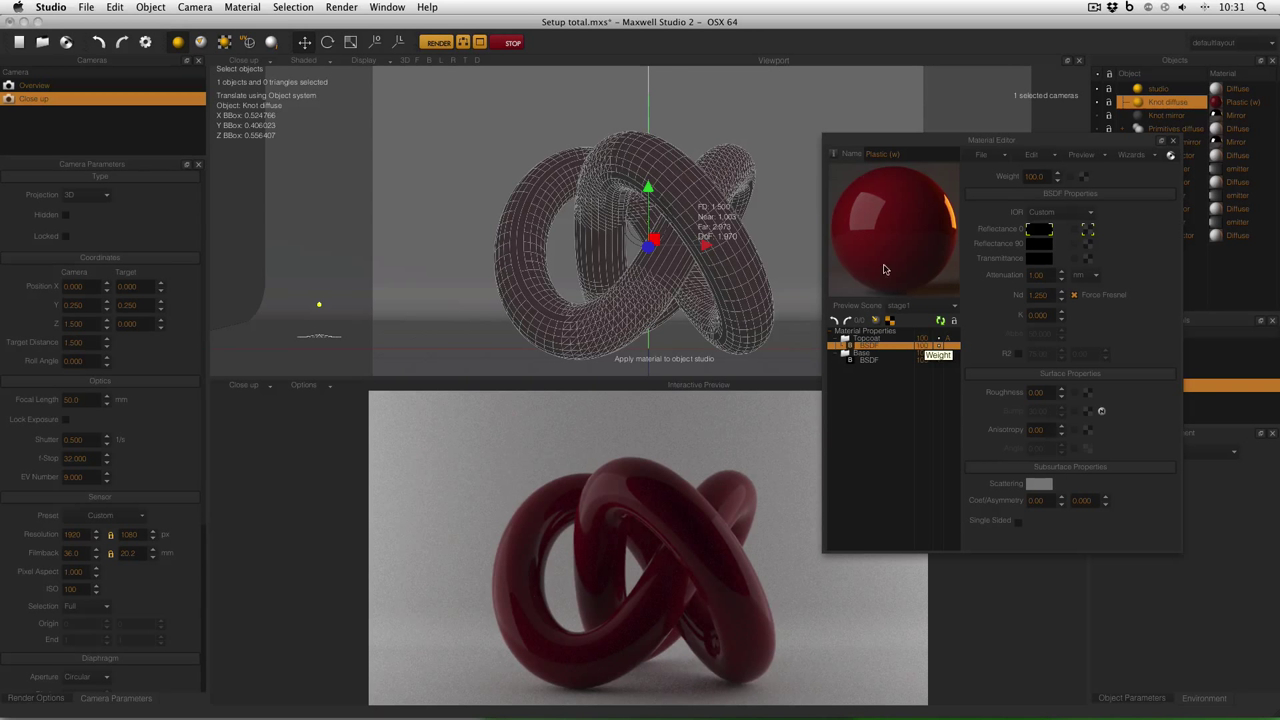
pyautogui.click(868, 360)
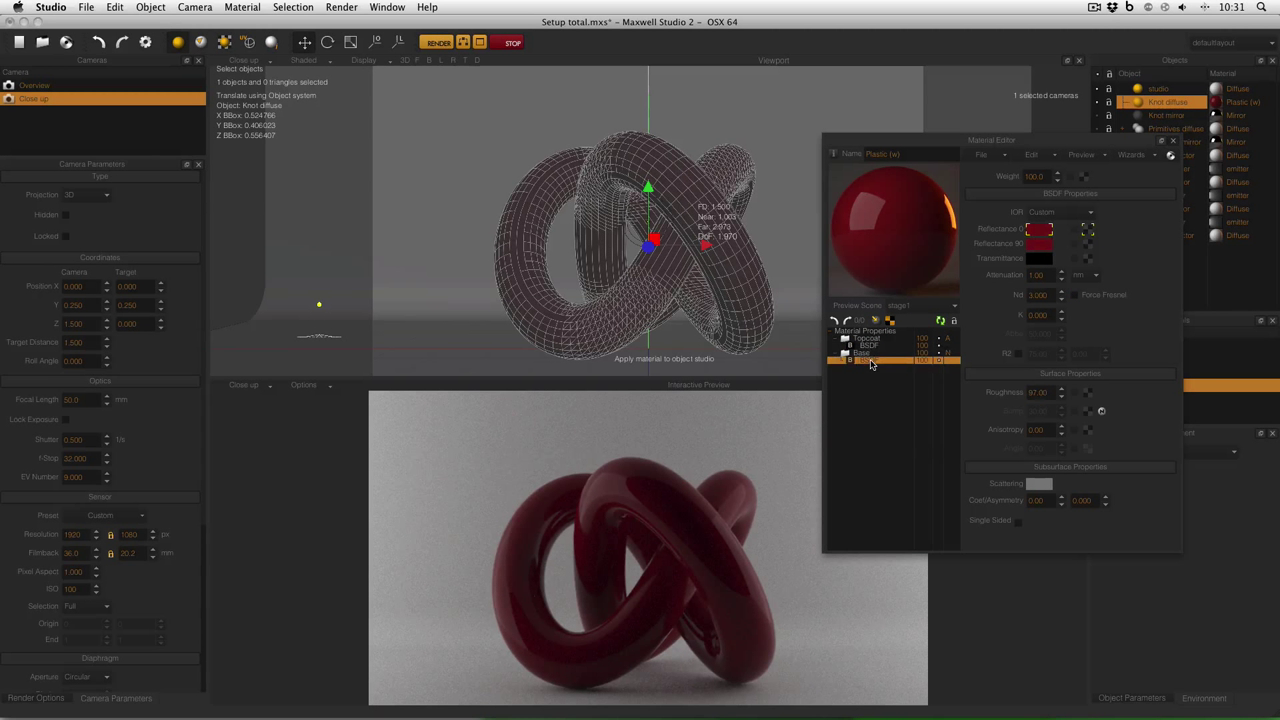
pyautogui.moveTo(998, 260)
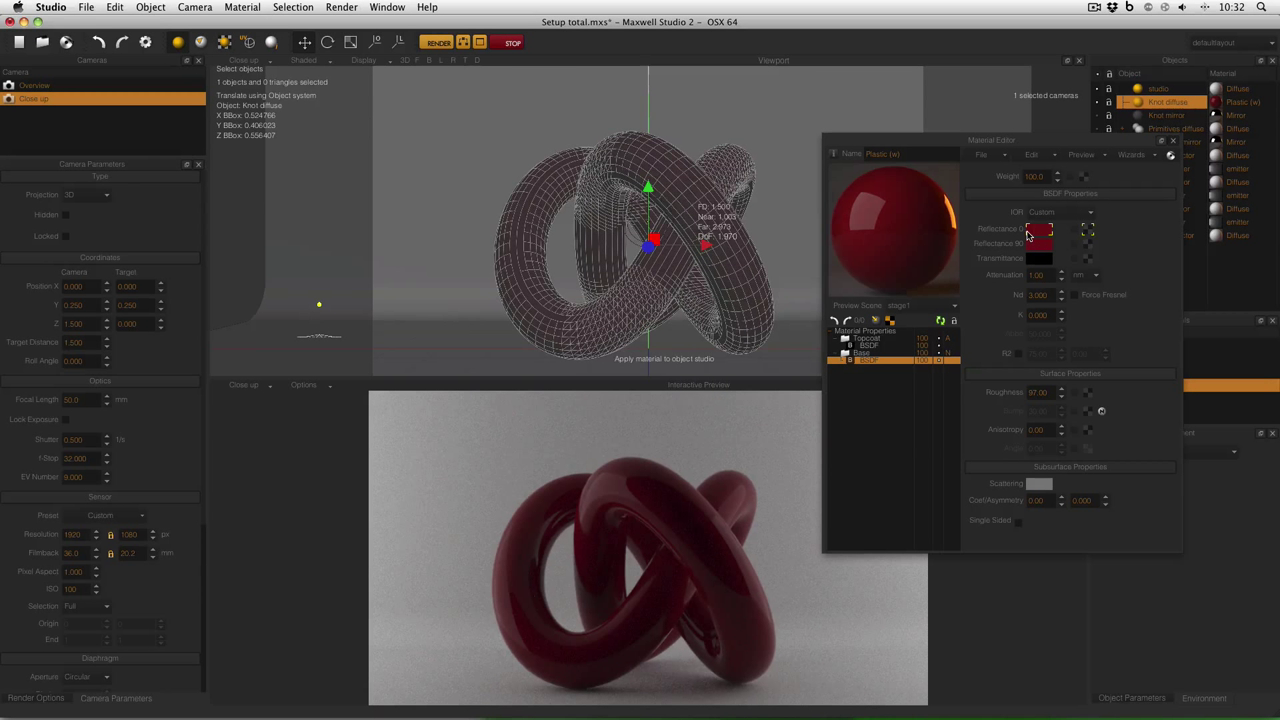
# - Bring up the Color Picker from the Reflectance 0° swatch
pyautogui.click(1040, 228)
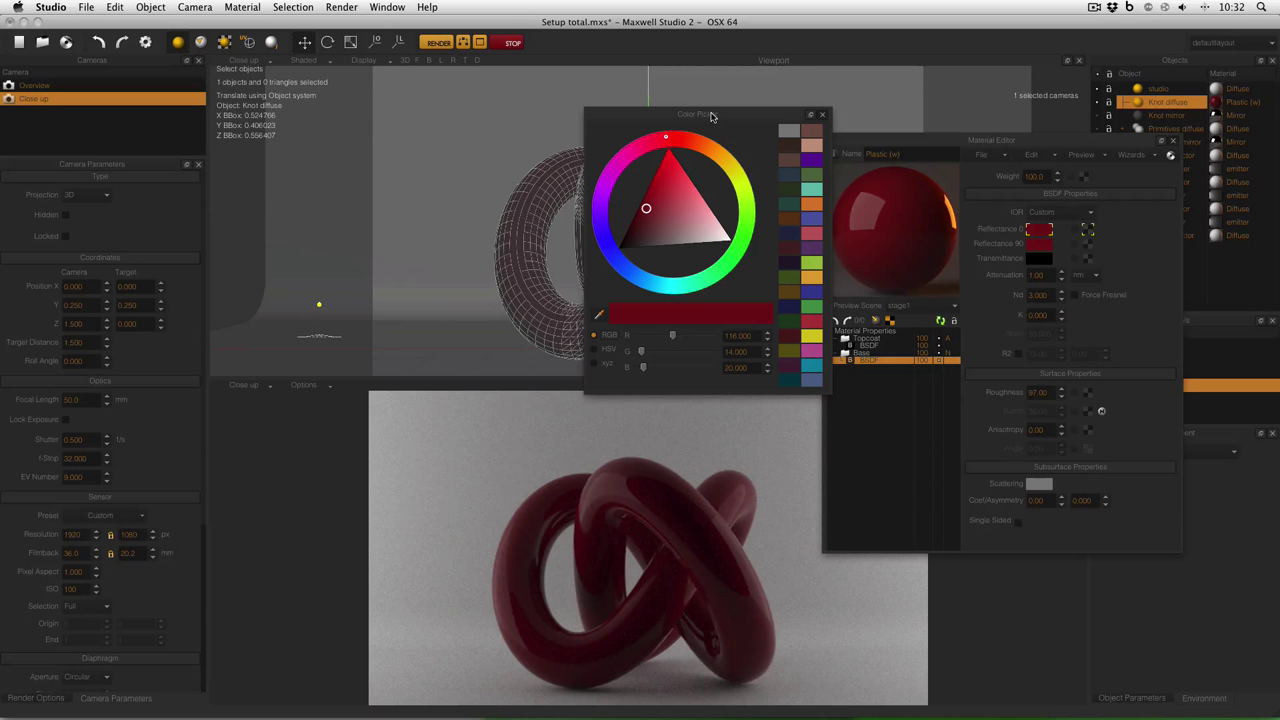
pyautogui.moveTo(624, 352)
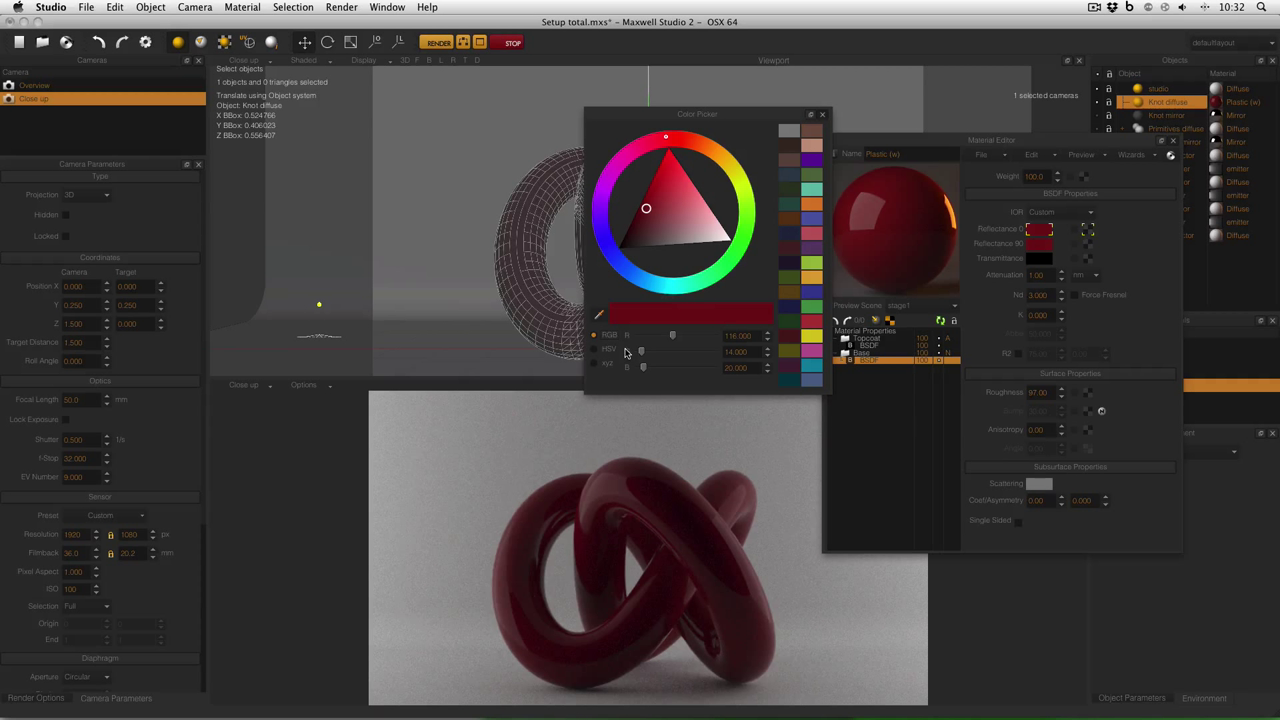
pyautogui.moveTo(612, 340)
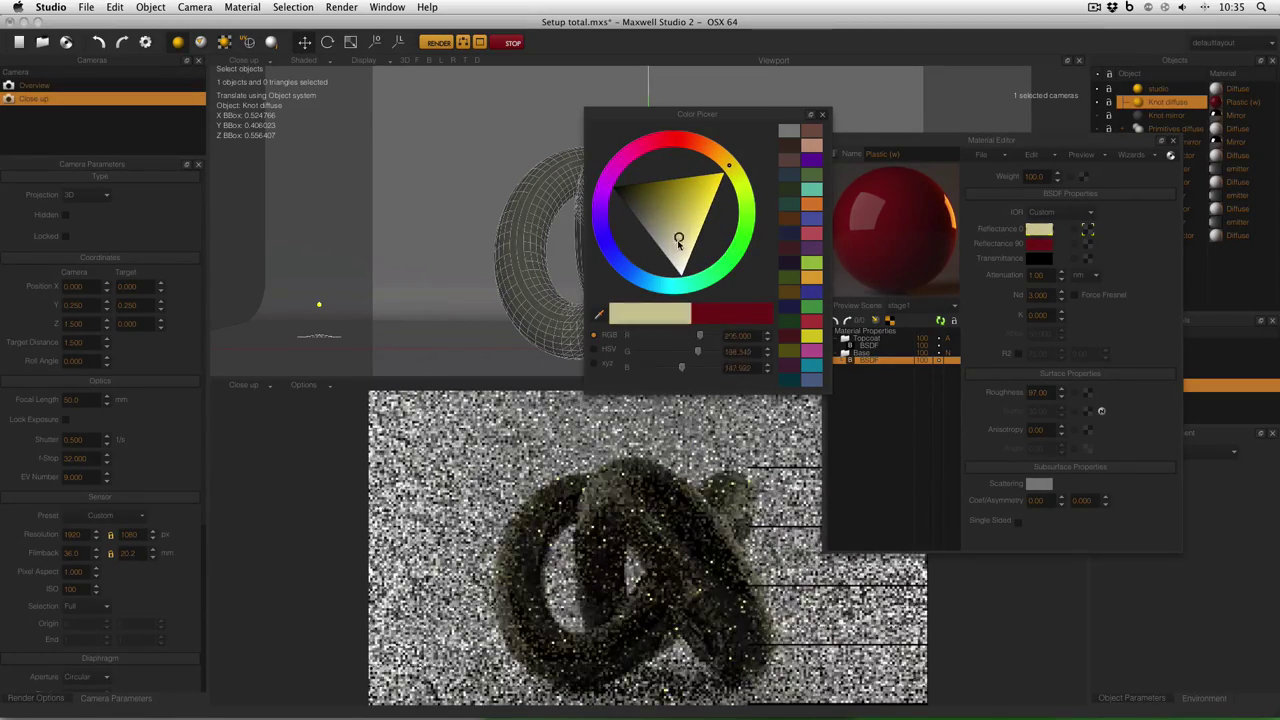
# - Try a bright yellow base colour, then shift to a green hue softened to a muted tone
pyautogui.moveTo(680, 244); pyautogui.dragTo(704, 212)
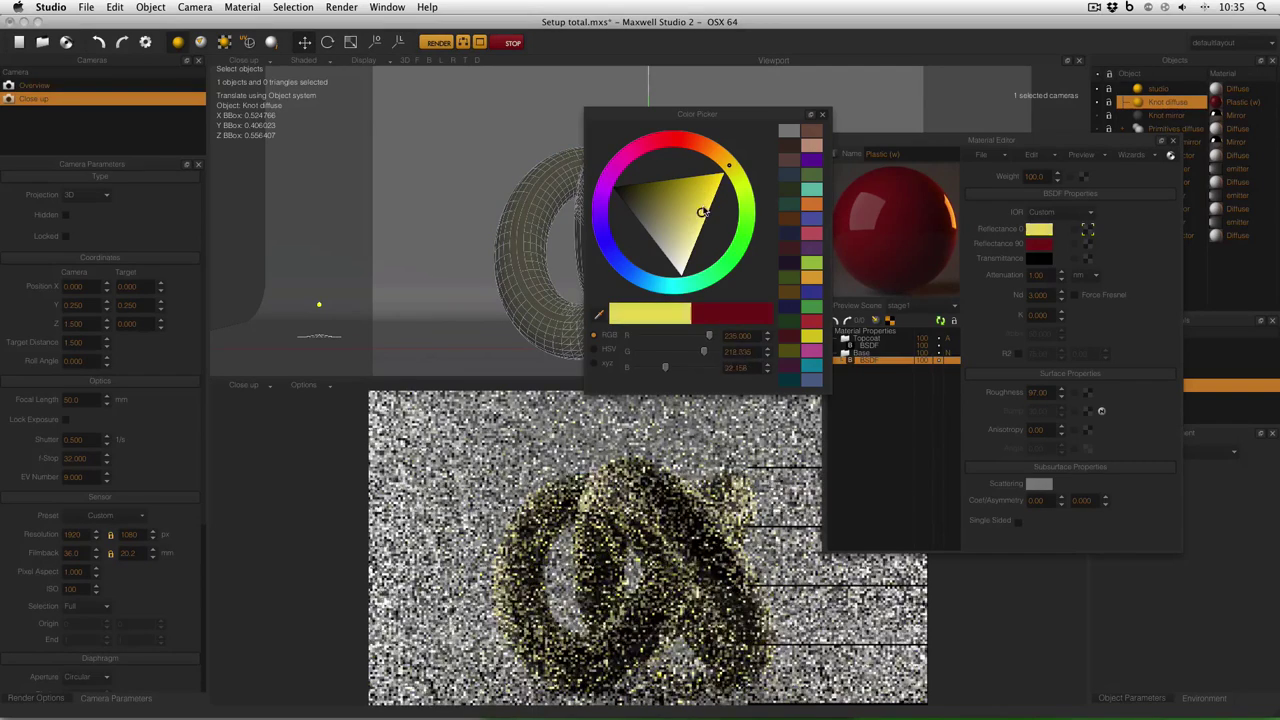
pyautogui.click(690, 210)
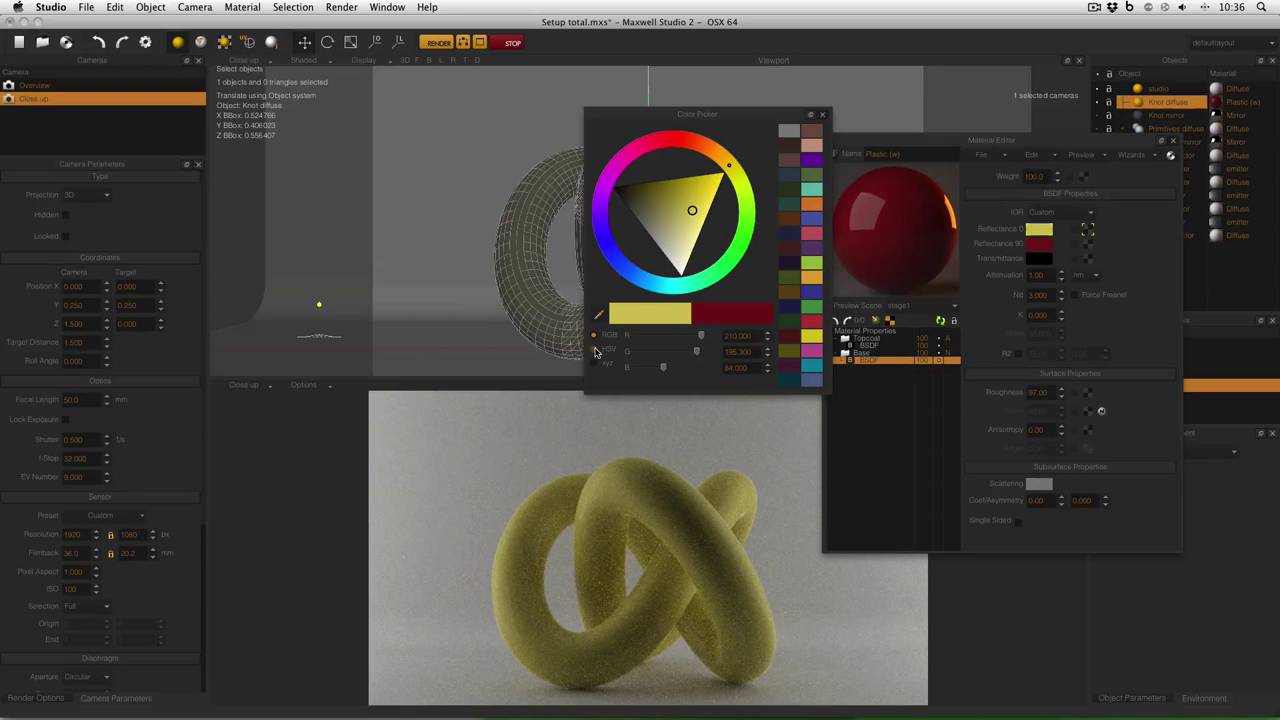
pyautogui.click(596, 348)
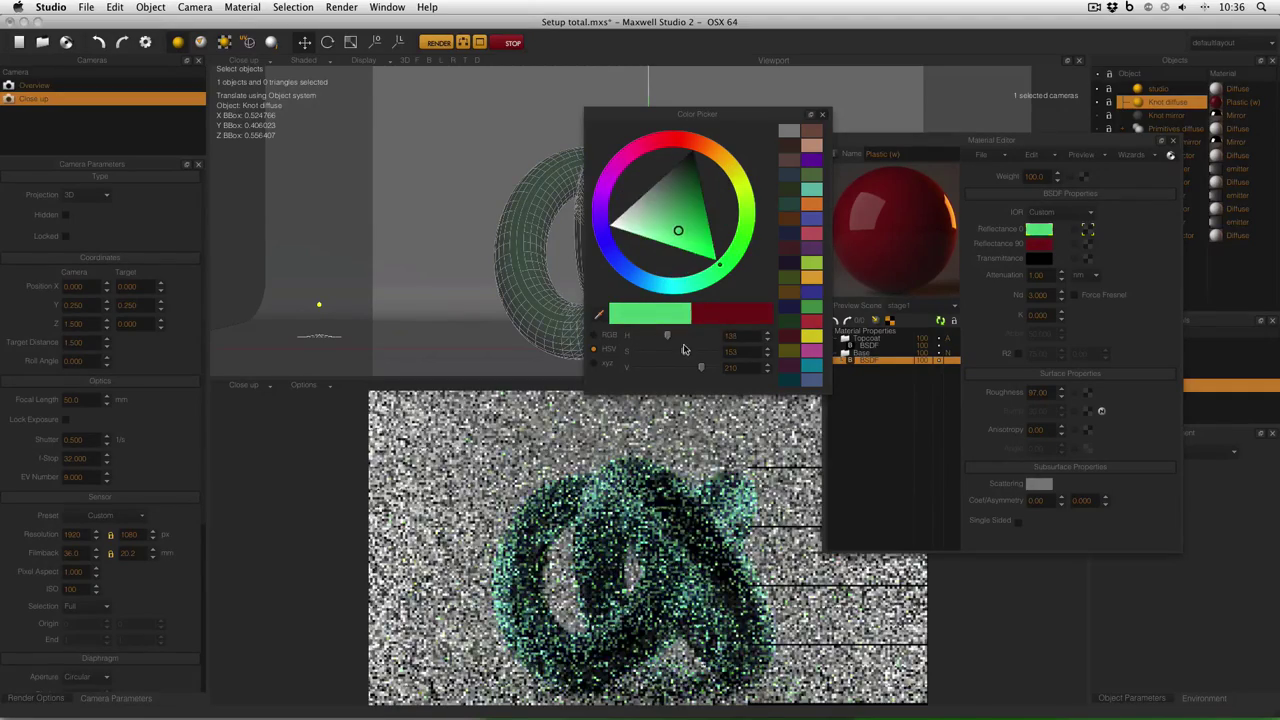
pyautogui.moveTo(678, 230); pyautogui.dragTo(660, 204)
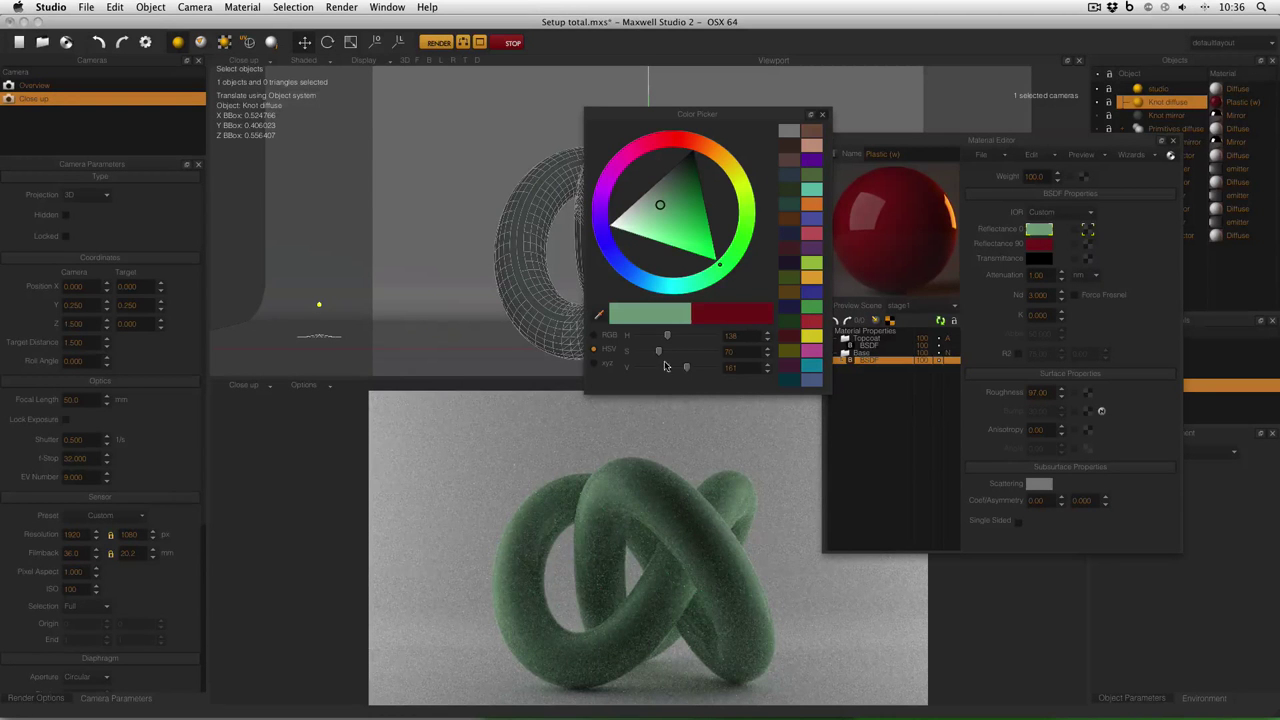
# - Bring up the macOS Colors panel to set the base colour by RGB values
pyautogui.click(684, 212)
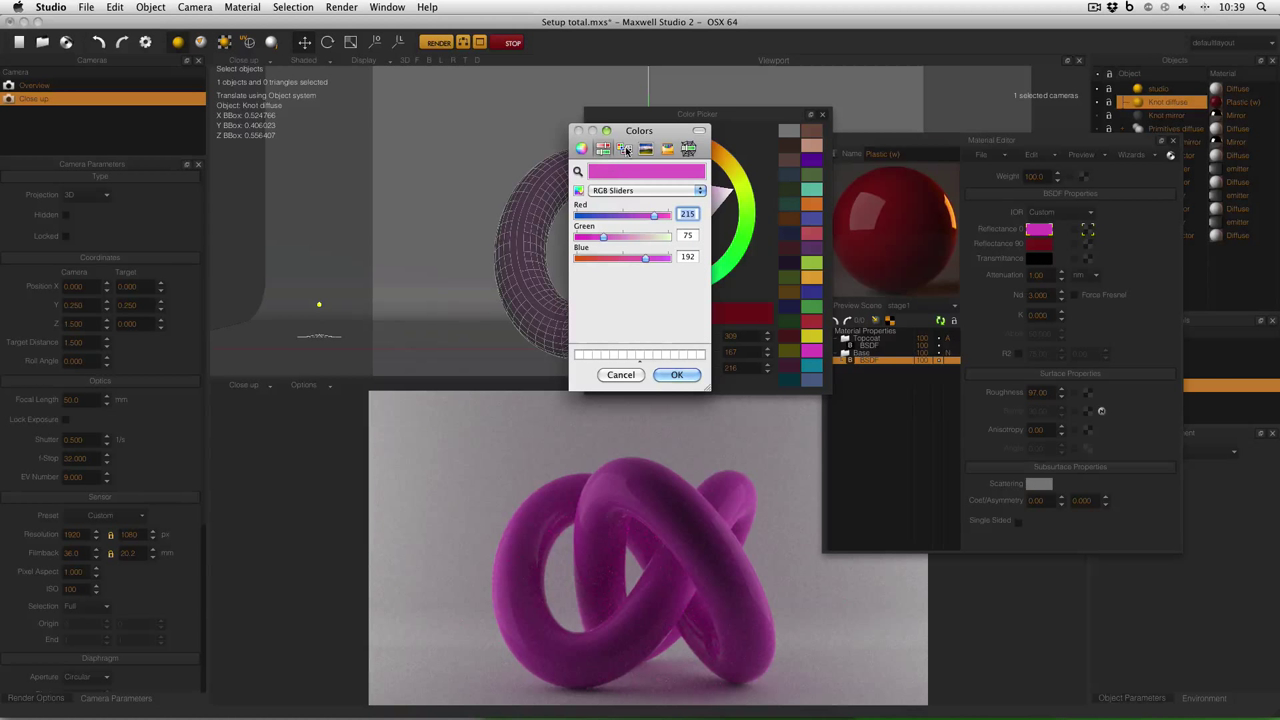
# - Switch the Colors panel to CMYK Sliders and enter the cyan, magenta, yellow and black values
pyautogui.click(688, 148)
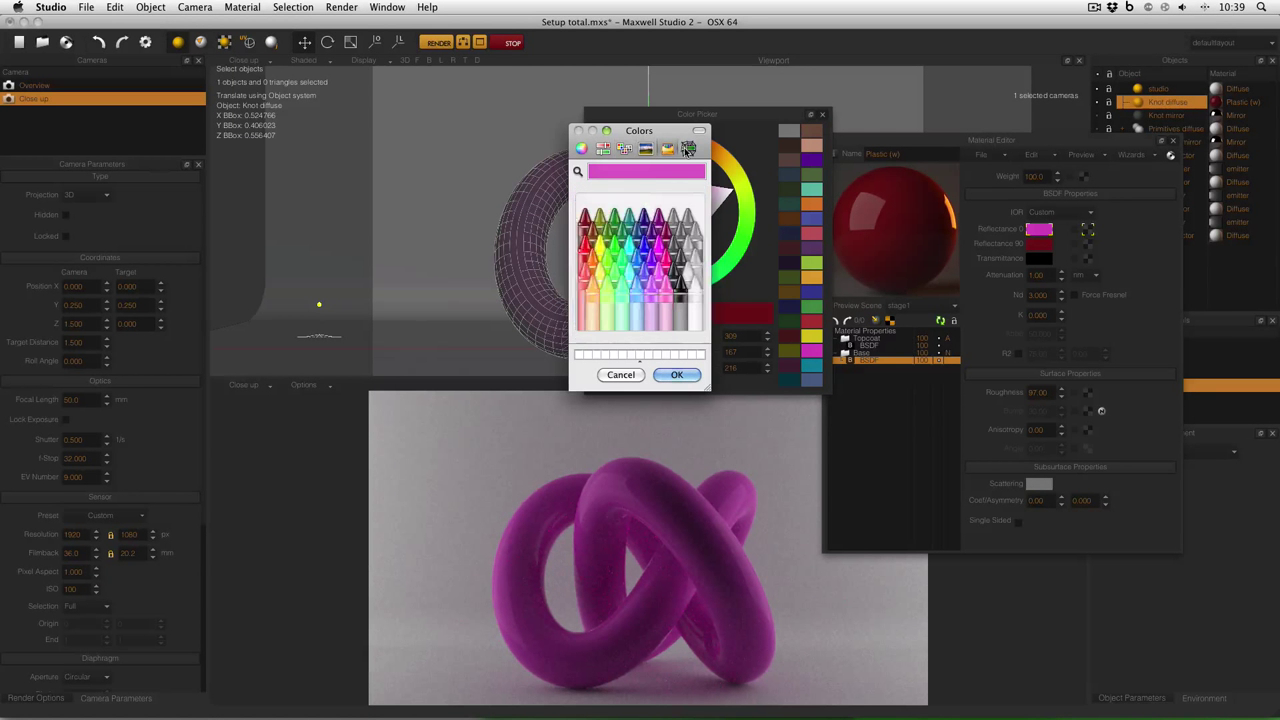
pyautogui.click(604, 148)
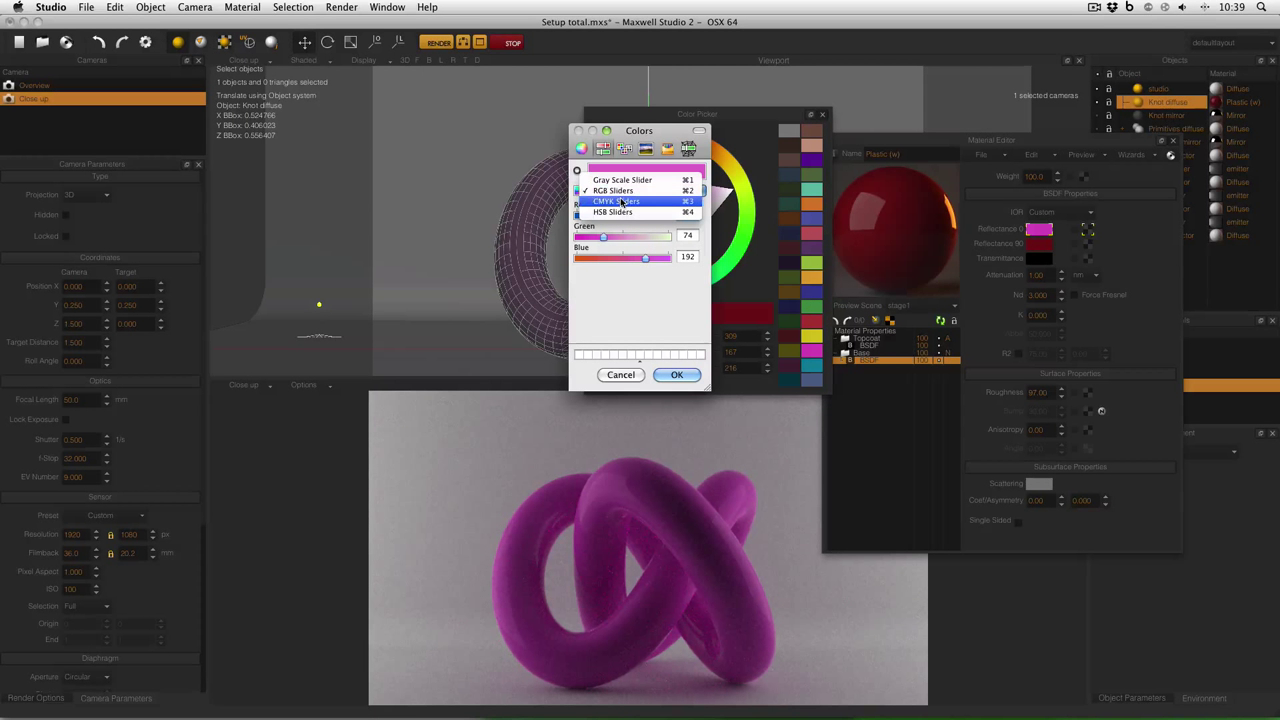
pyautogui.click(616, 200)
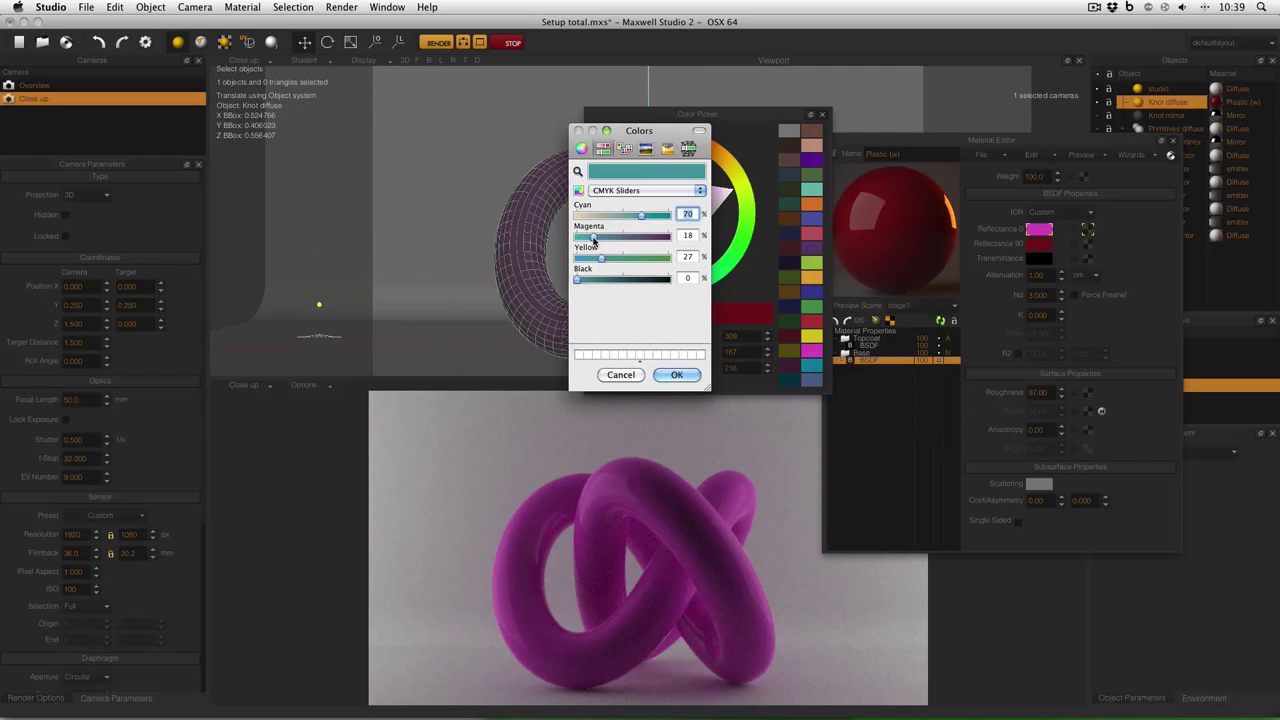
pyautogui.click(604, 148)
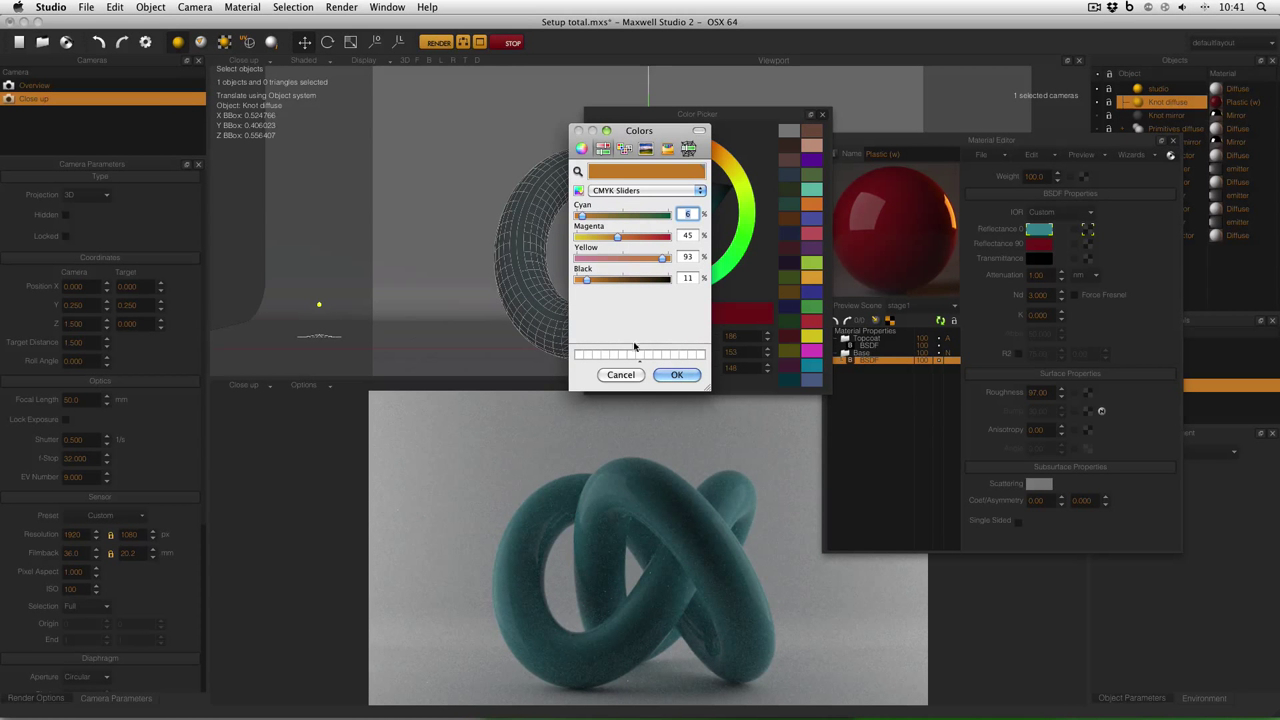
# - Accept the colour in the Colors panel and apply it to Reflectance 0° so the knot renders orange
pyautogui.click(580, 148)
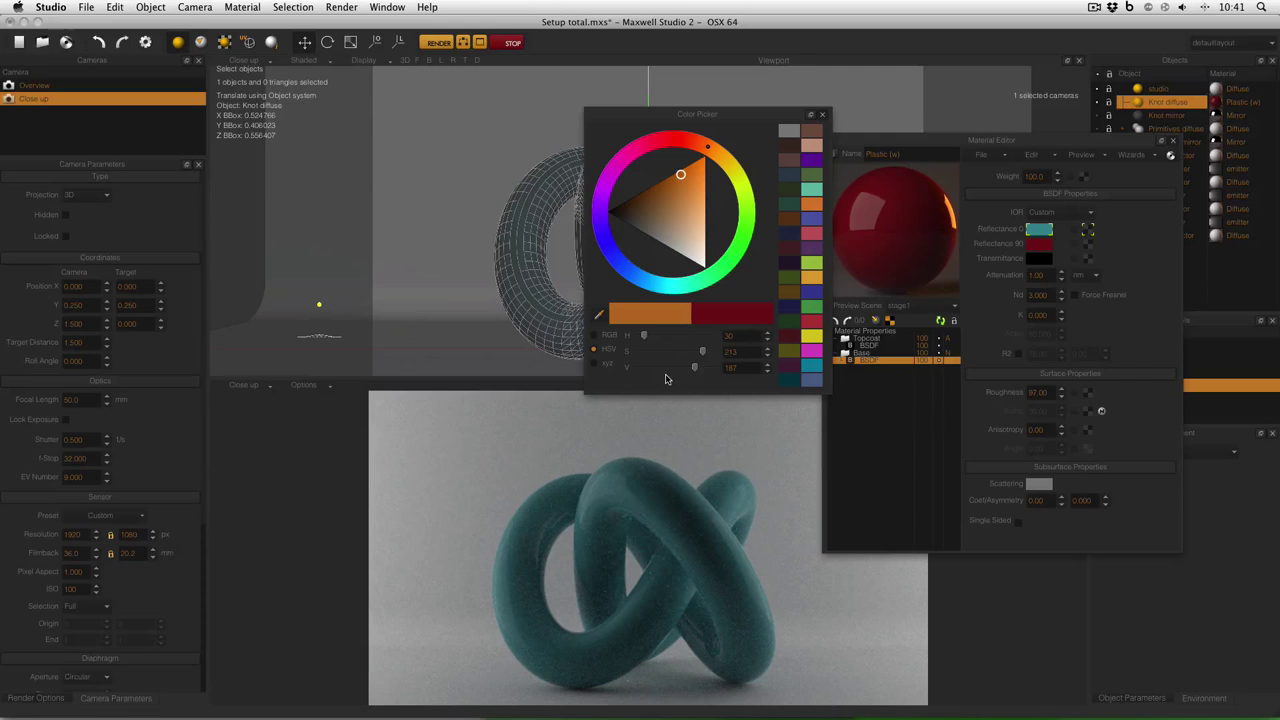
pyautogui.click(650, 312)
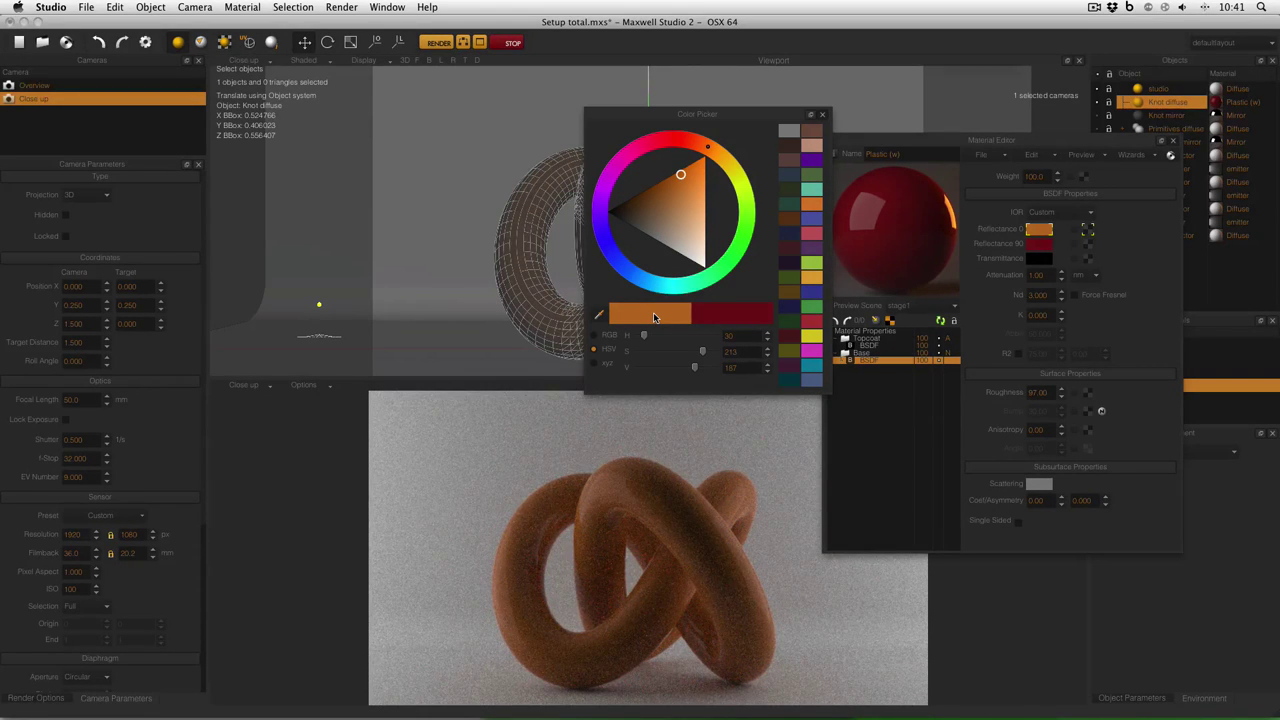
pyautogui.moveTo(738, 324)
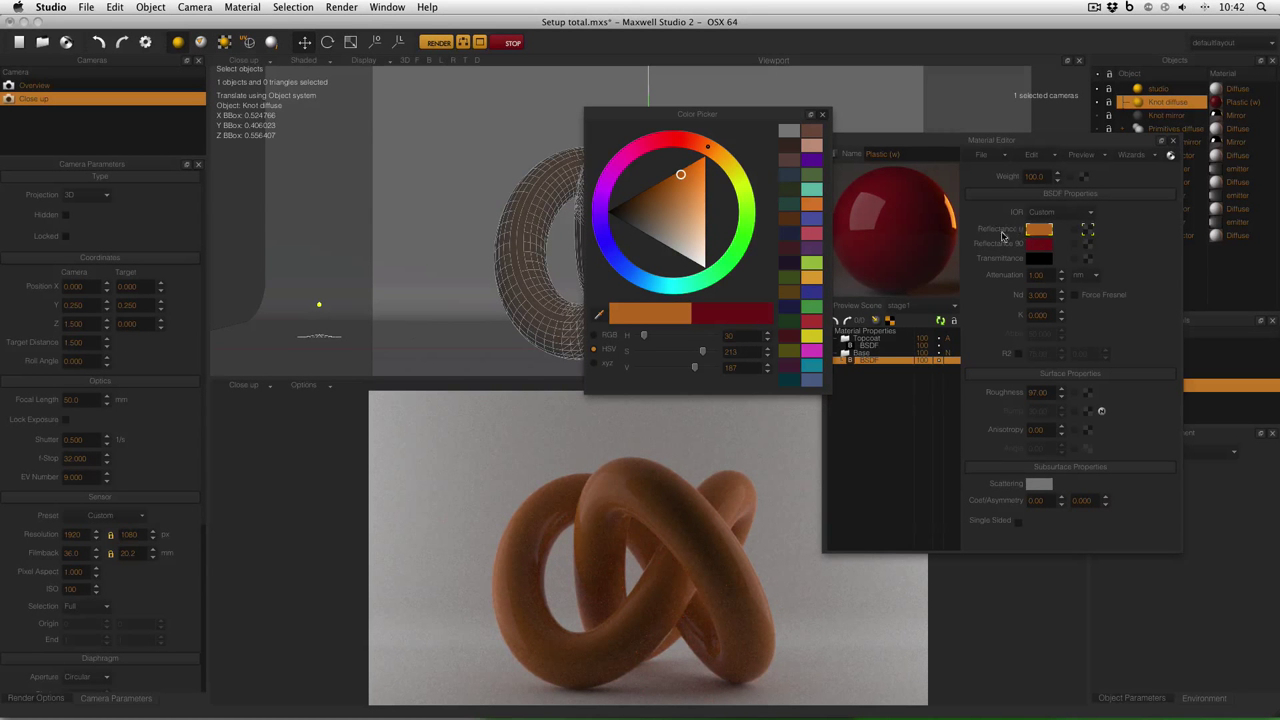
pyautogui.moveTo(1050, 236)
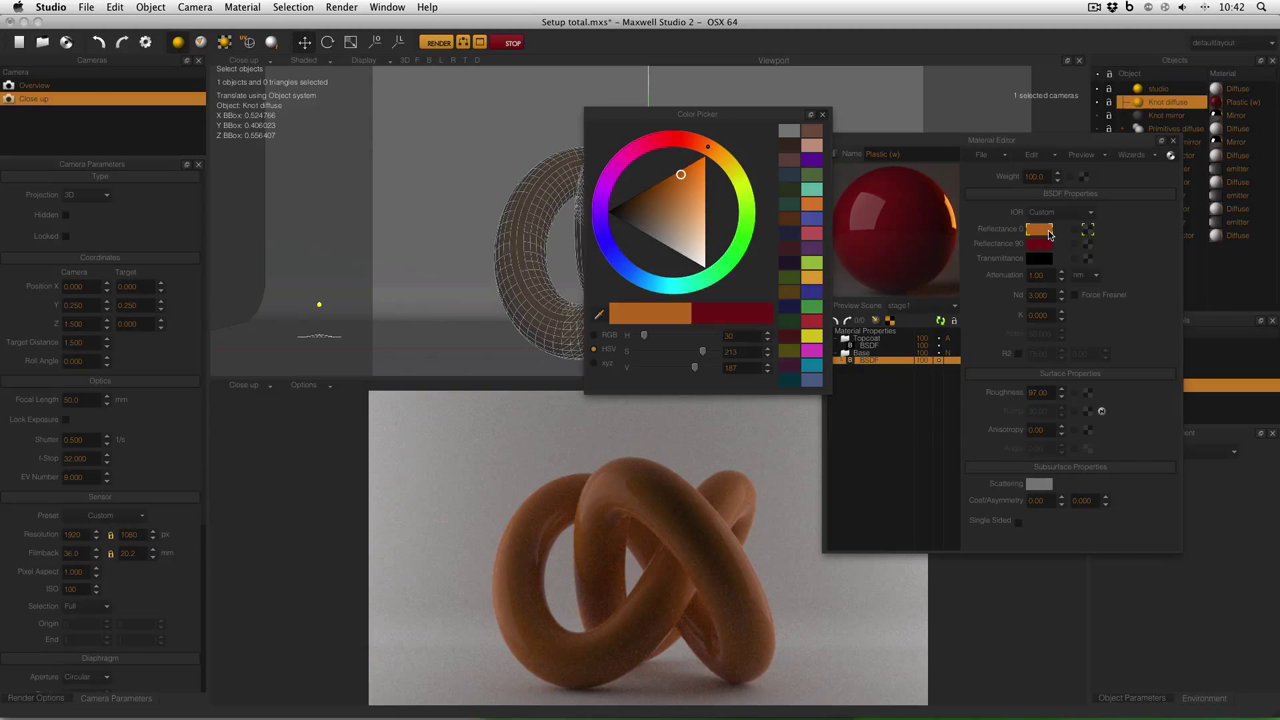